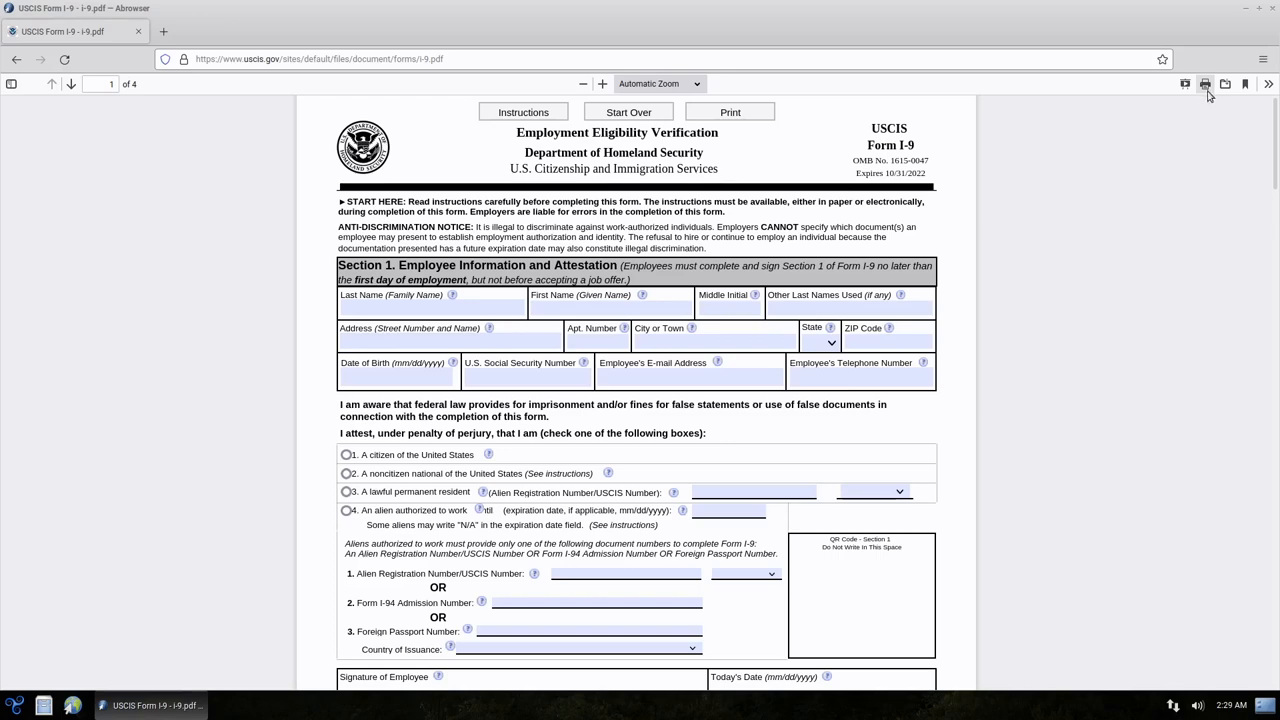
# Print the five-sheet USCIS Form I-9 to the MF260 Series printer.
pyautogui.click(1204, 86)
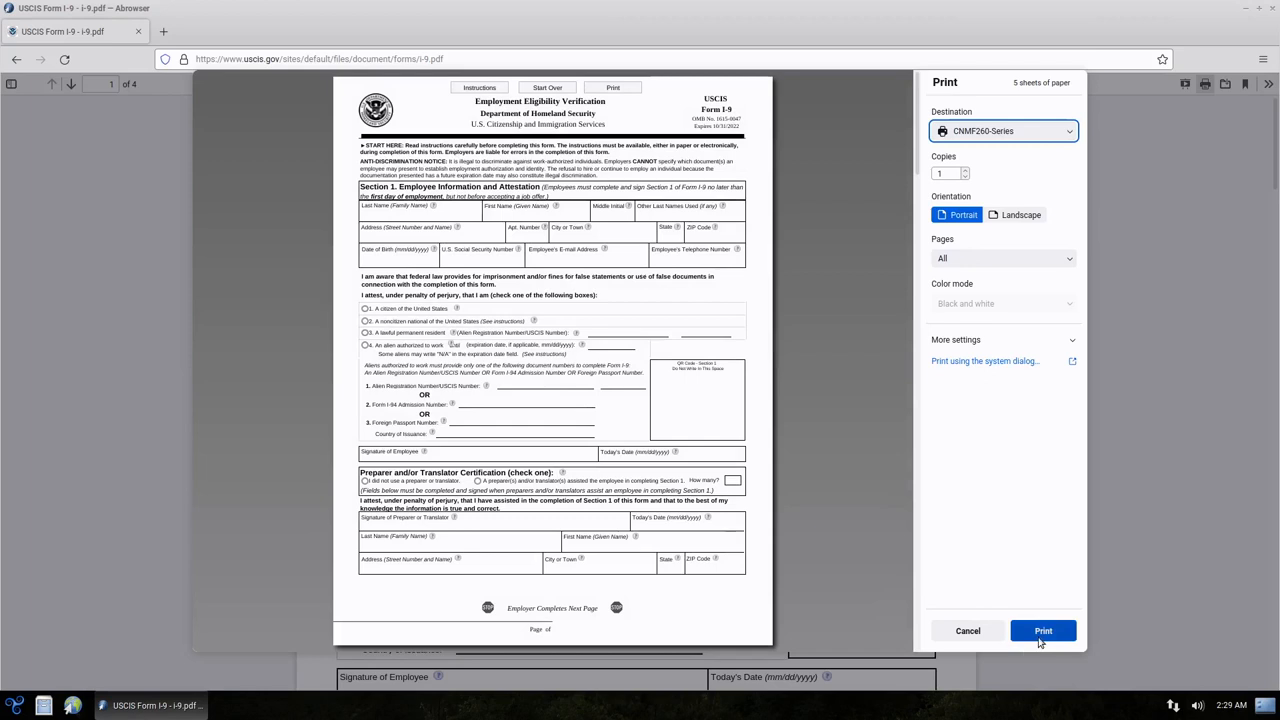
pyautogui.click(968, 630)
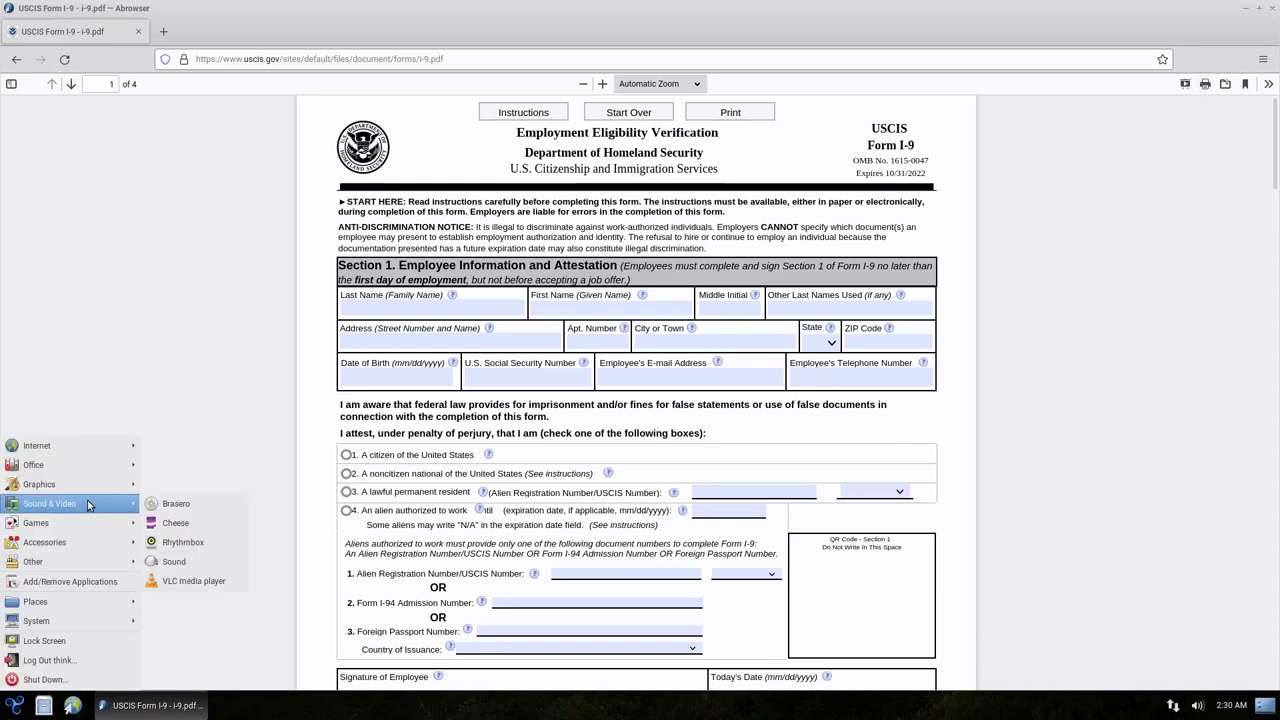
# Launch Document Scanner and select the Canon MF260 USB scanner.
pyautogui.click(174, 560)
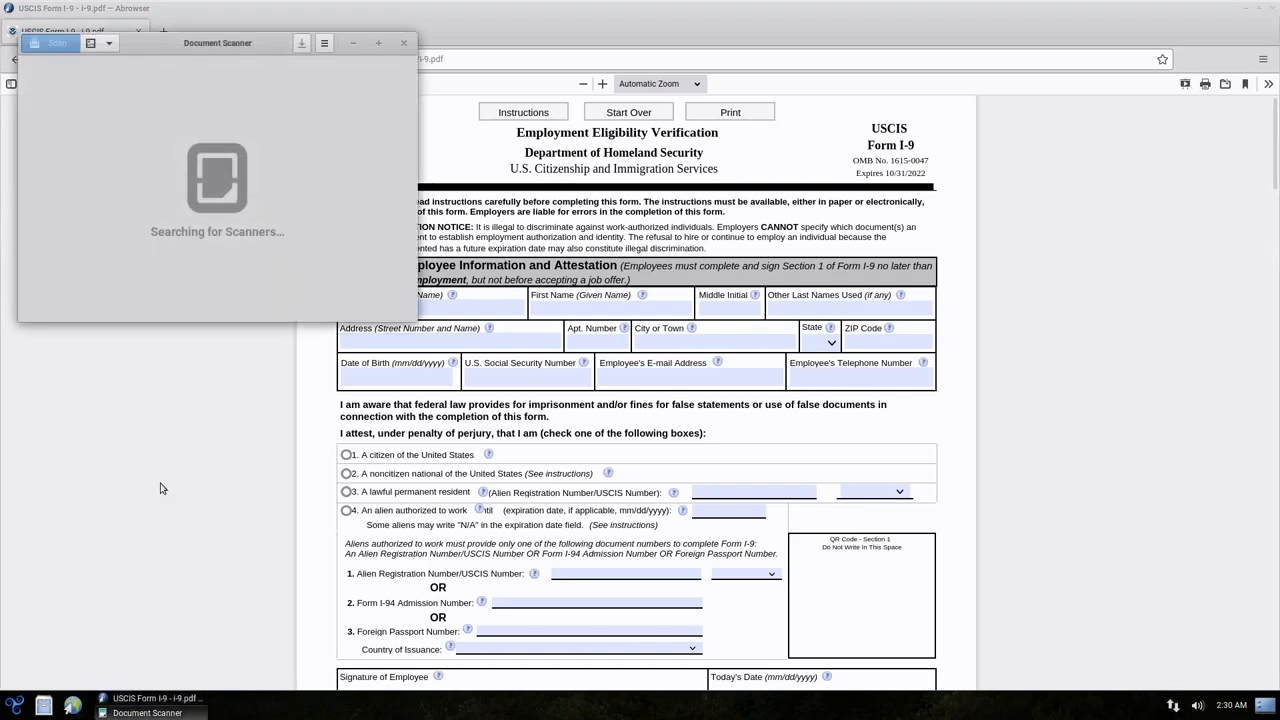
pyautogui.moveTo(248, 288)
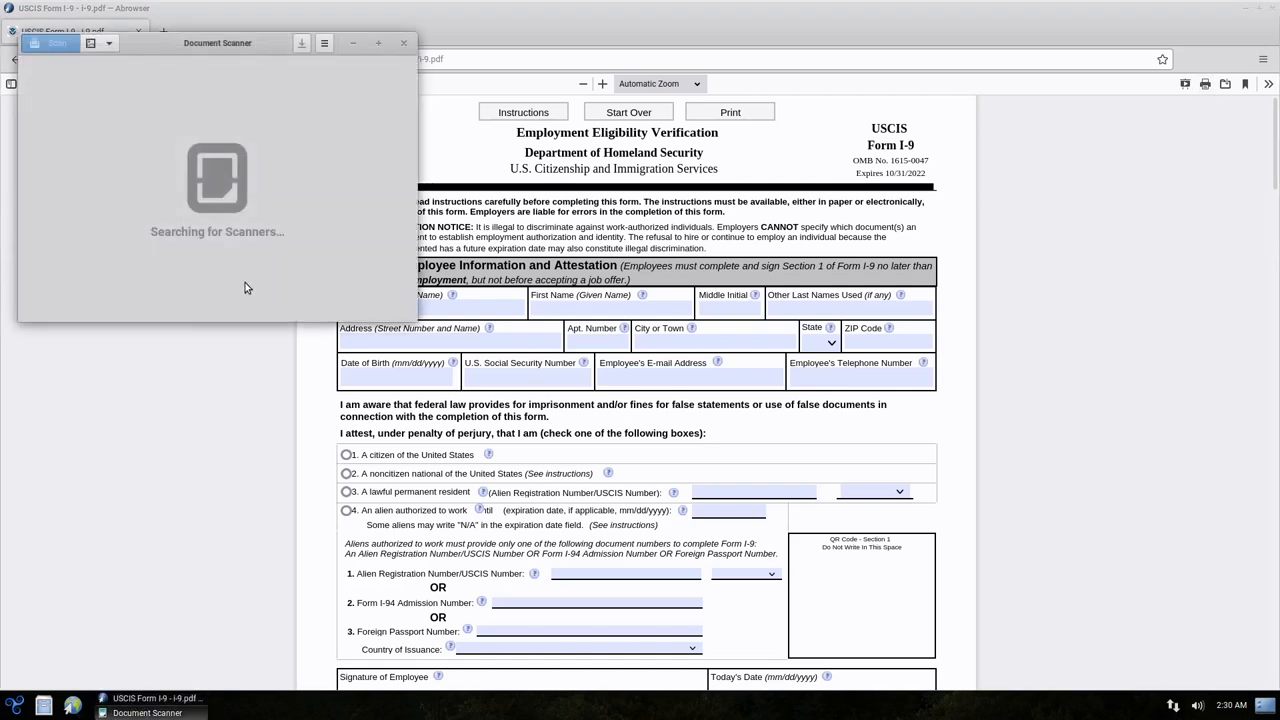
pyautogui.moveTo(240, 228)
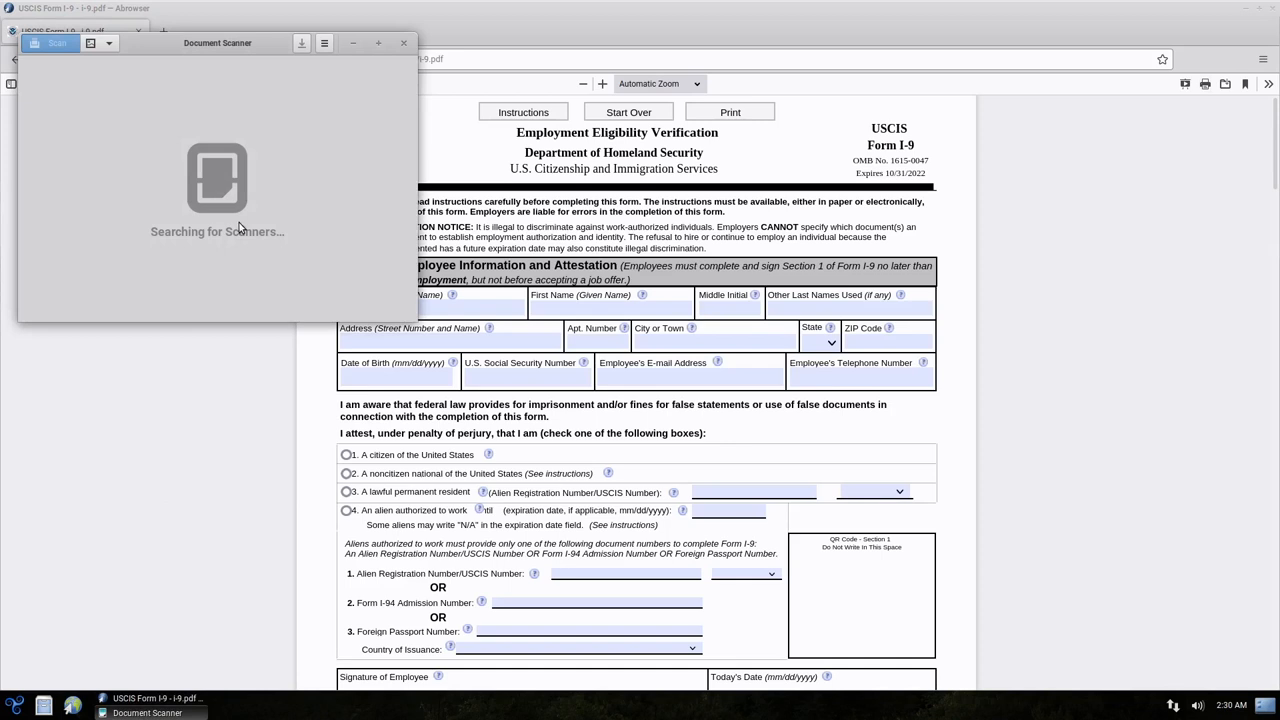
pyautogui.moveTo(264, 214)
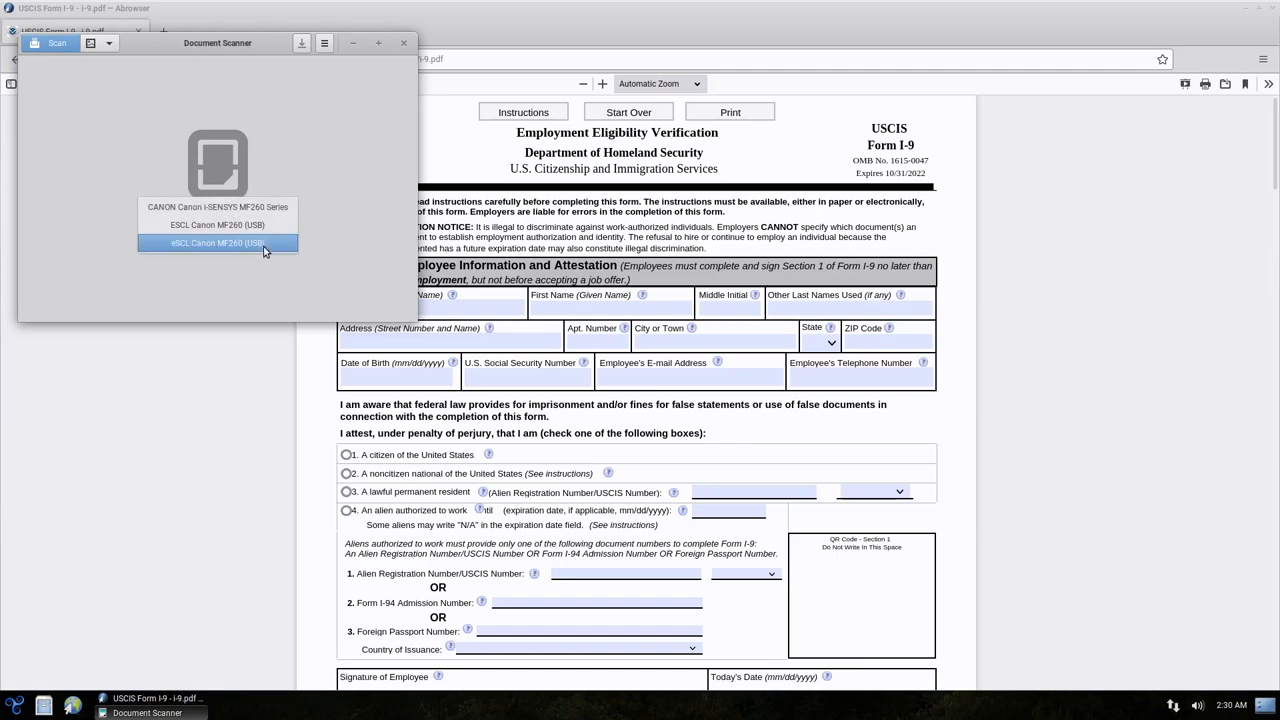
pyautogui.click(216, 244)
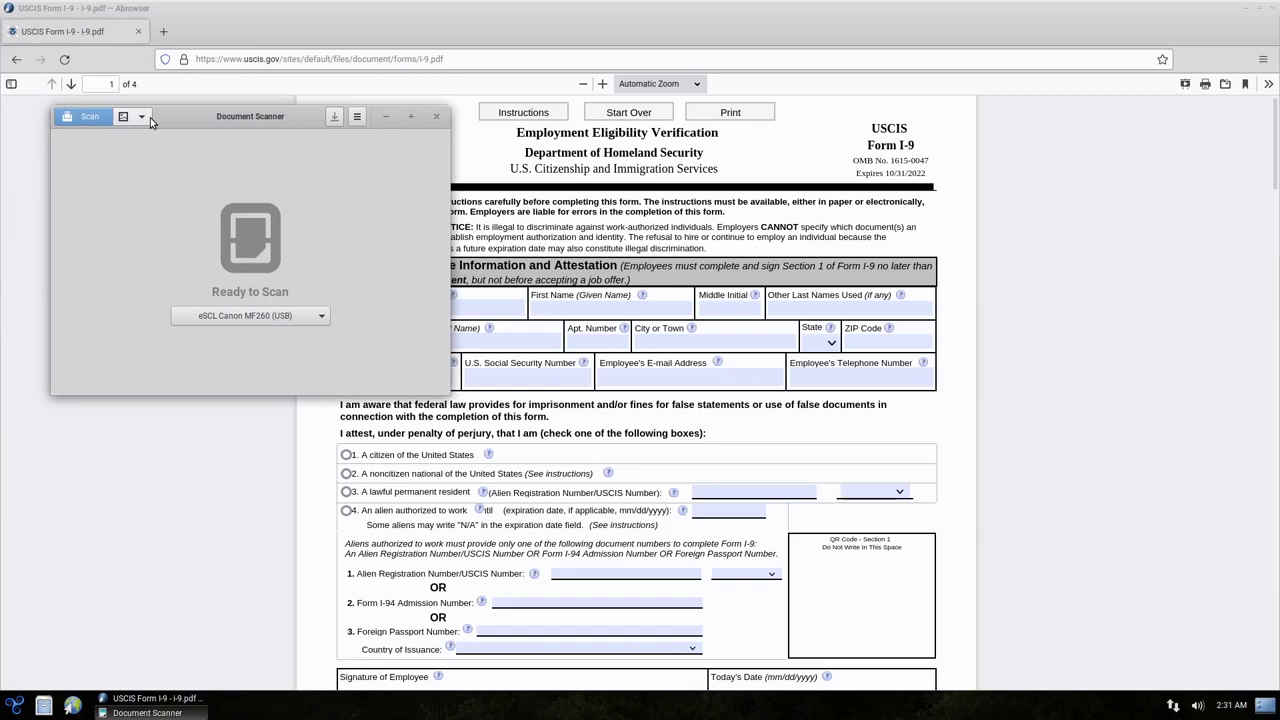
# Scan all the form's pages from the document feeder.
pyautogui.click(140, 116)
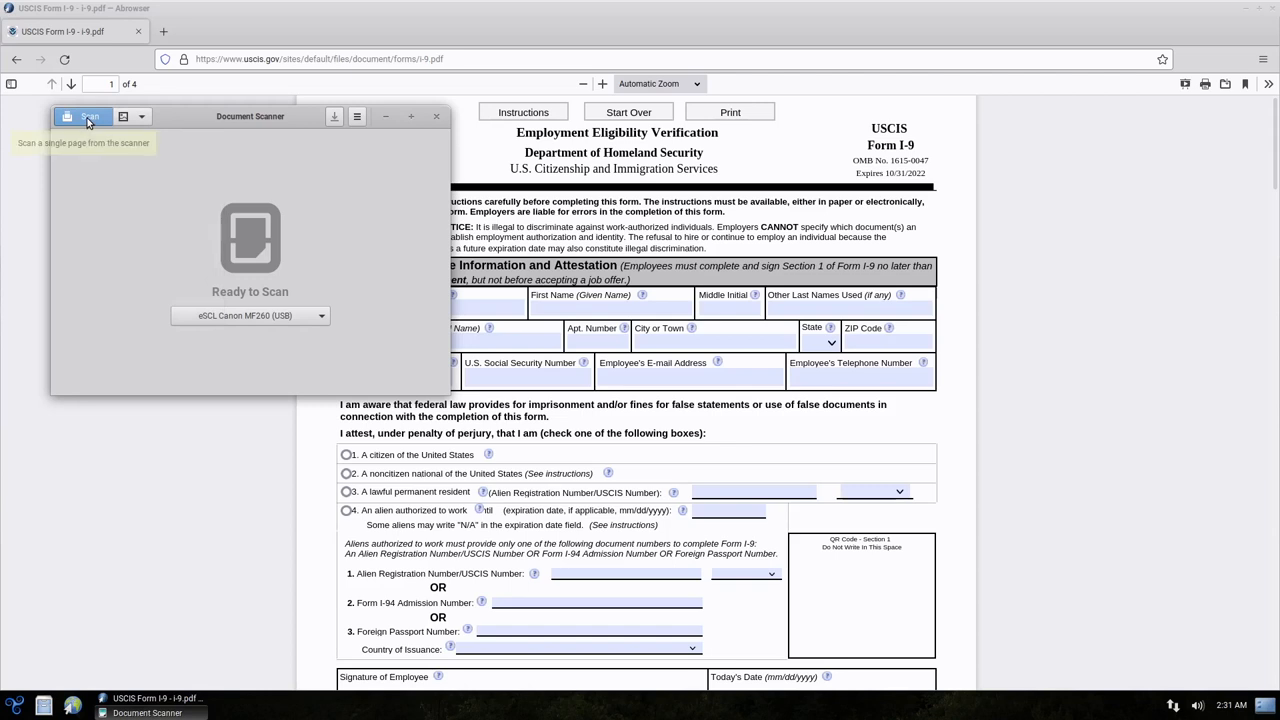
pyautogui.click(82, 116)
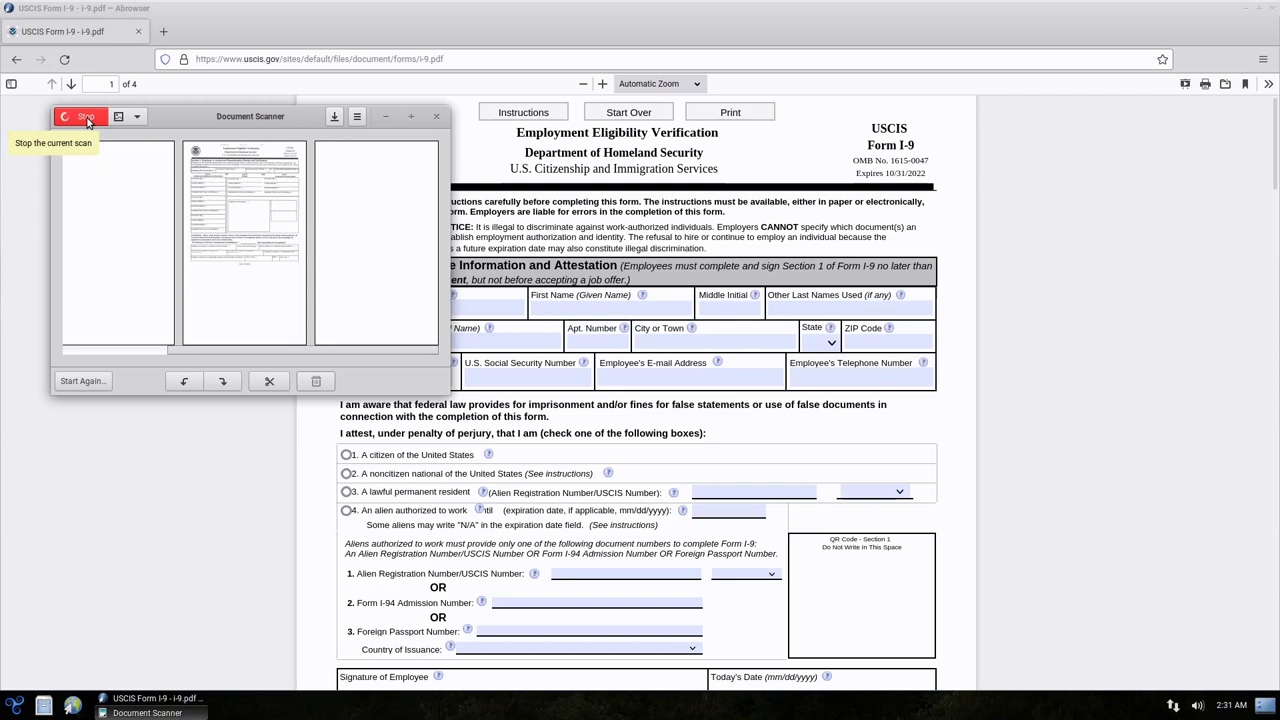
pyautogui.moveTo(444, 164)
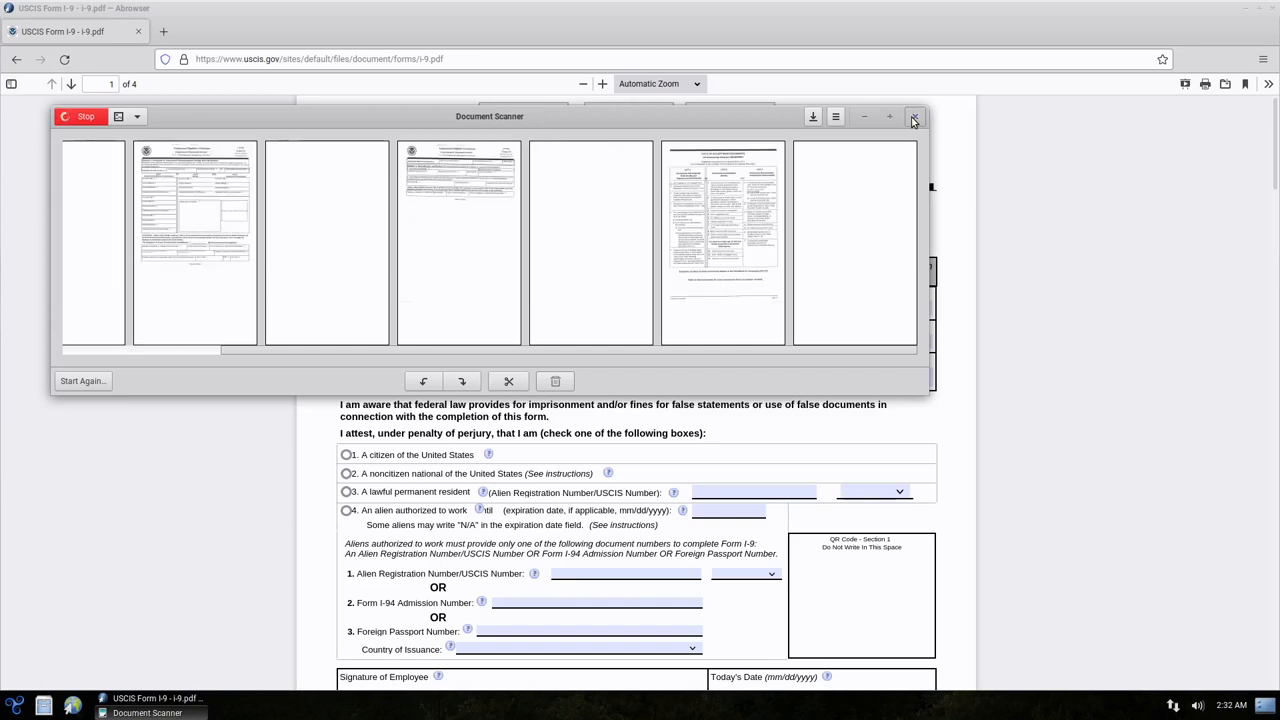
# Quit Document Scanner without saving the scanned pages.
pyautogui.click(912, 116)
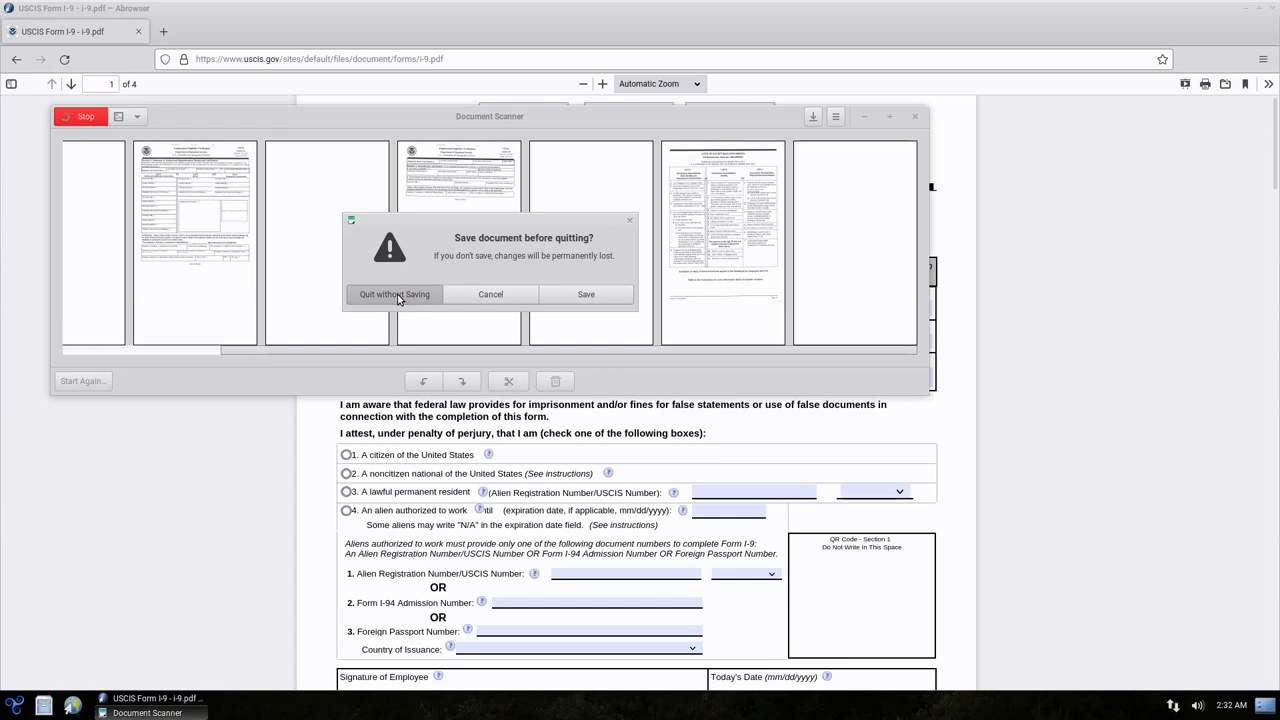
pyautogui.click(392, 294)
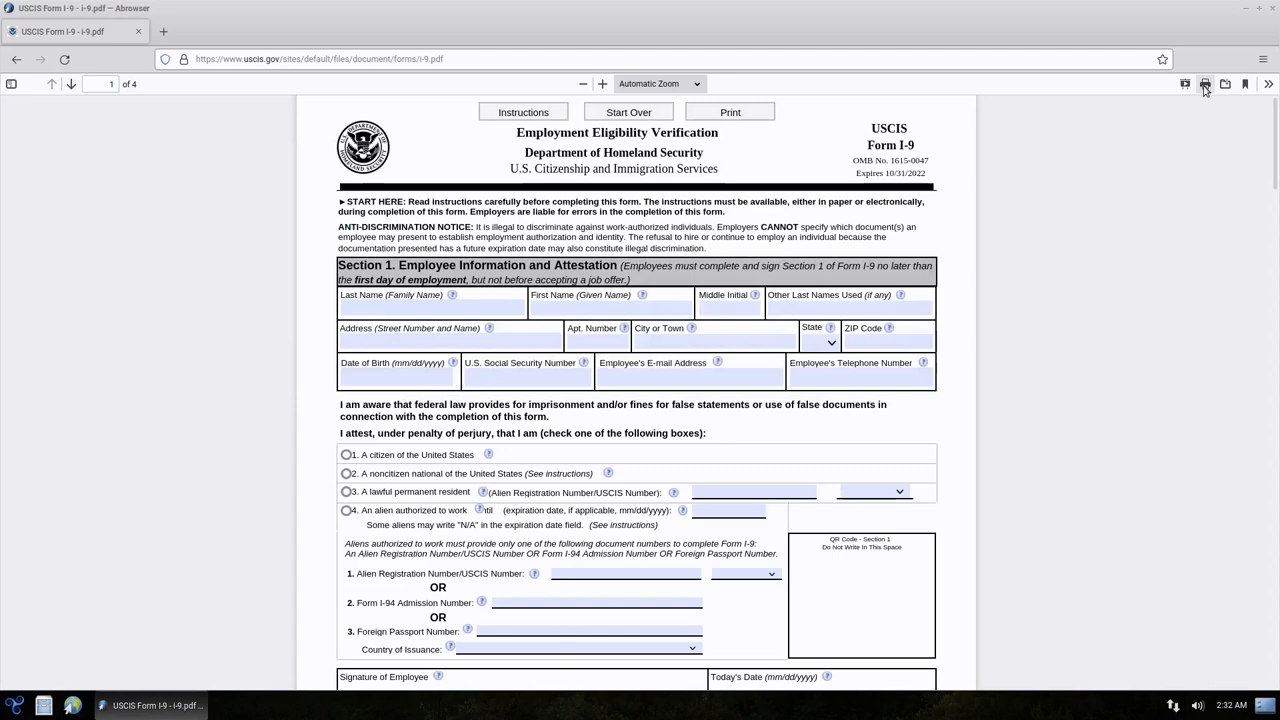
# Reprint the I-9 form two-sided, flipped on the long edge, on 3 sheets.
pyautogui.click(1188, 84)
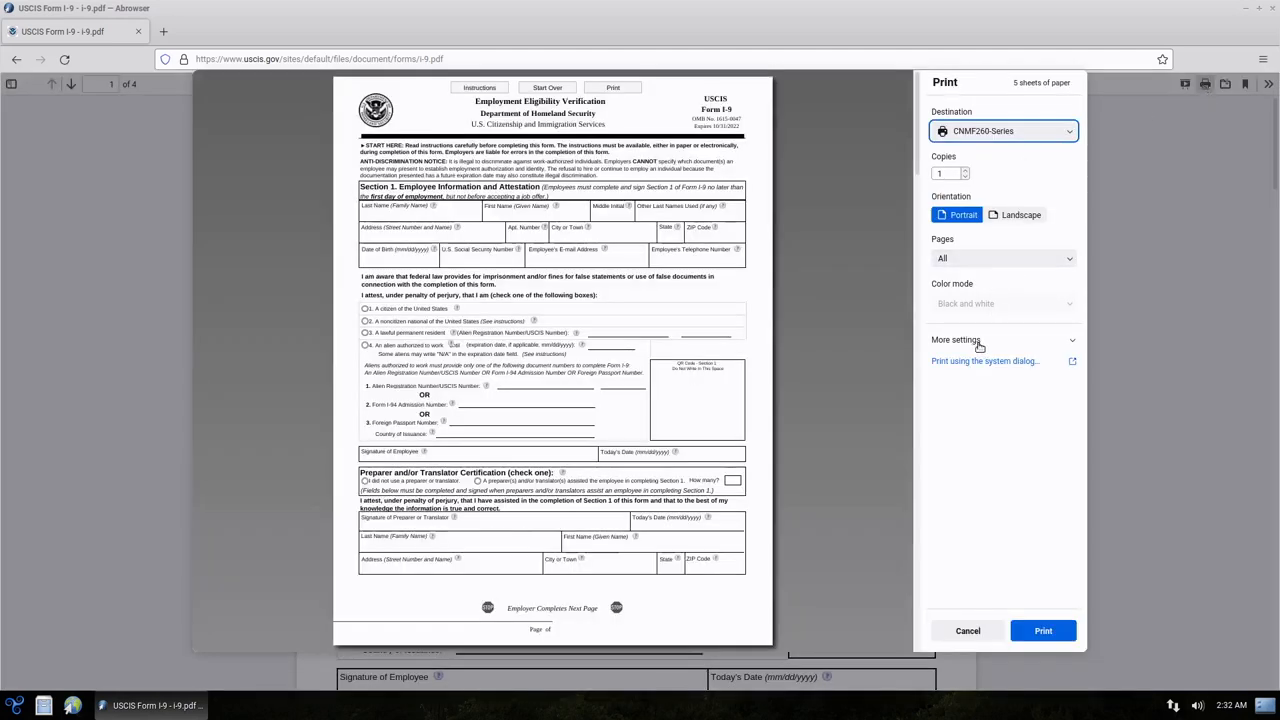
pyautogui.click(956, 340)
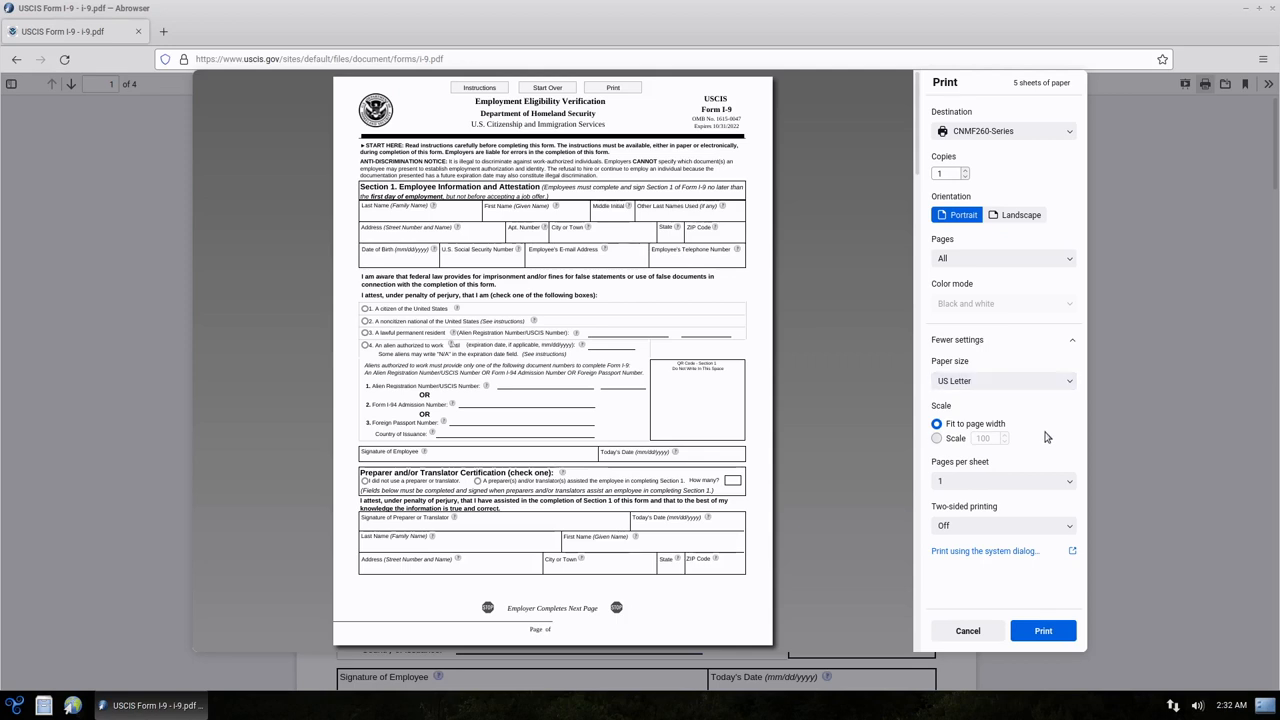
pyautogui.click(1004, 524)
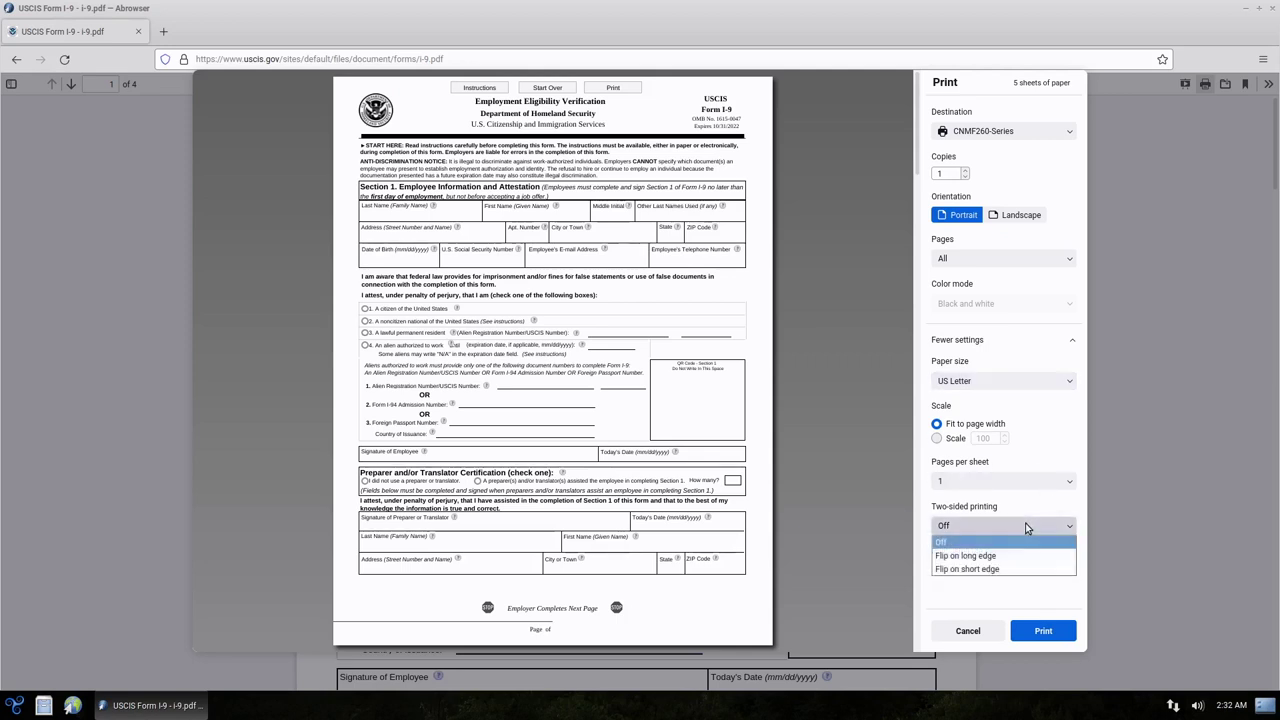
pyautogui.click(968, 556)
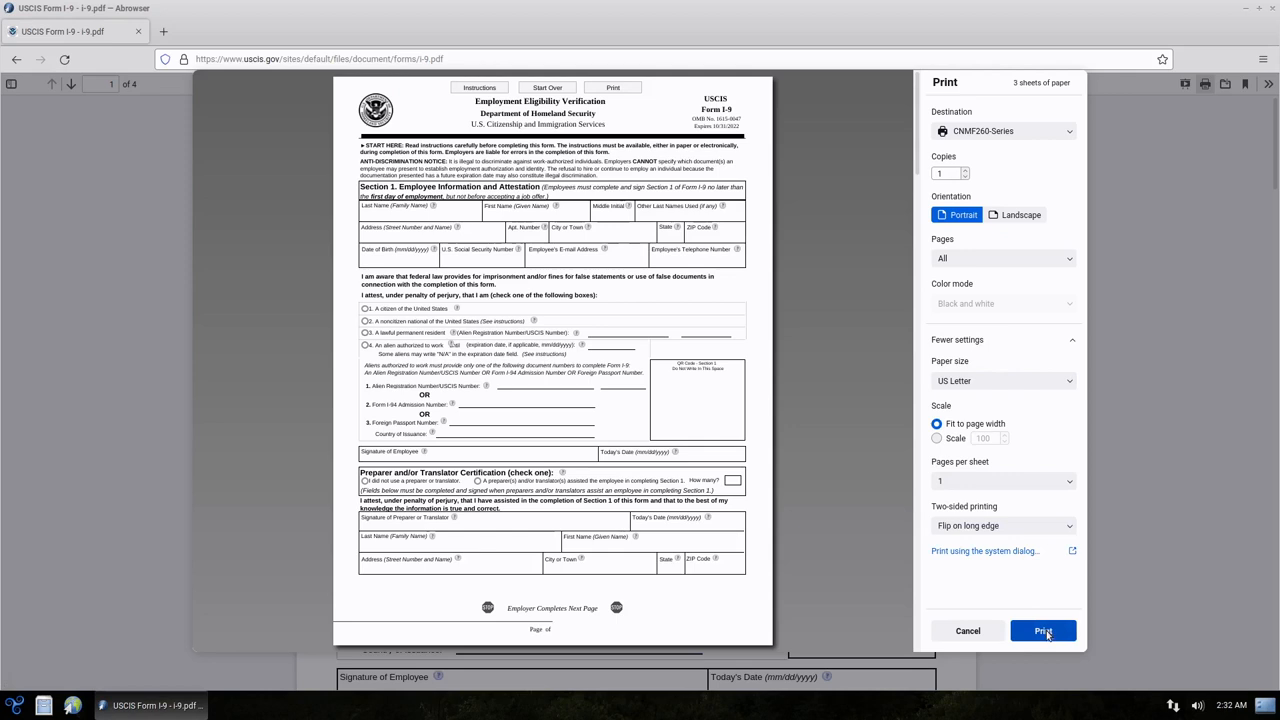
pyautogui.click(1044, 630)
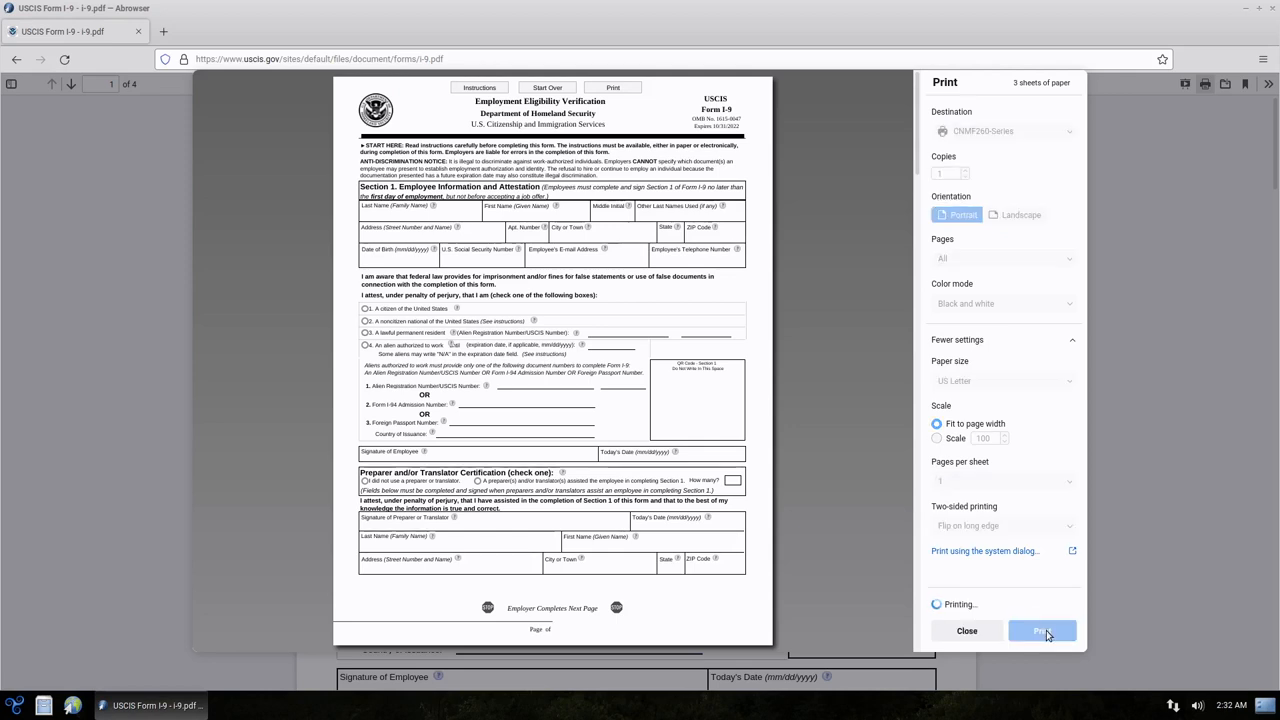